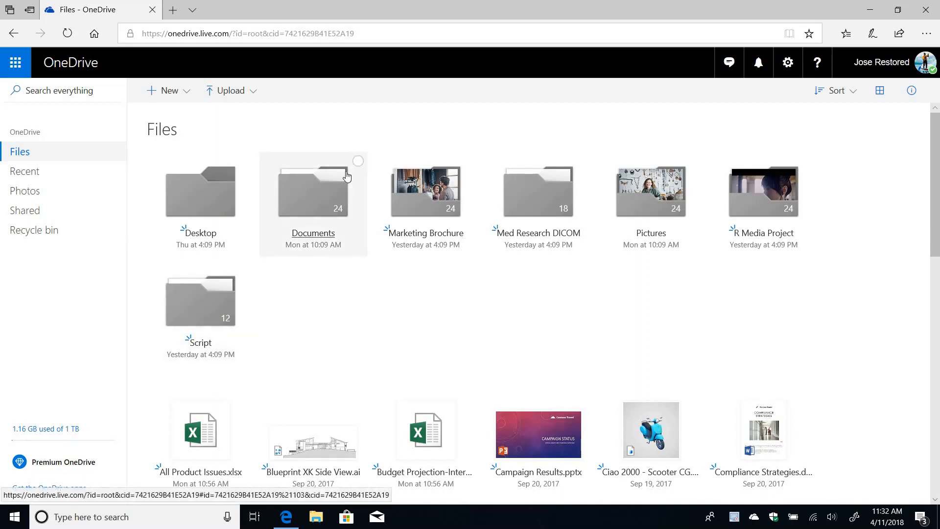
mouse_move(312, 194)
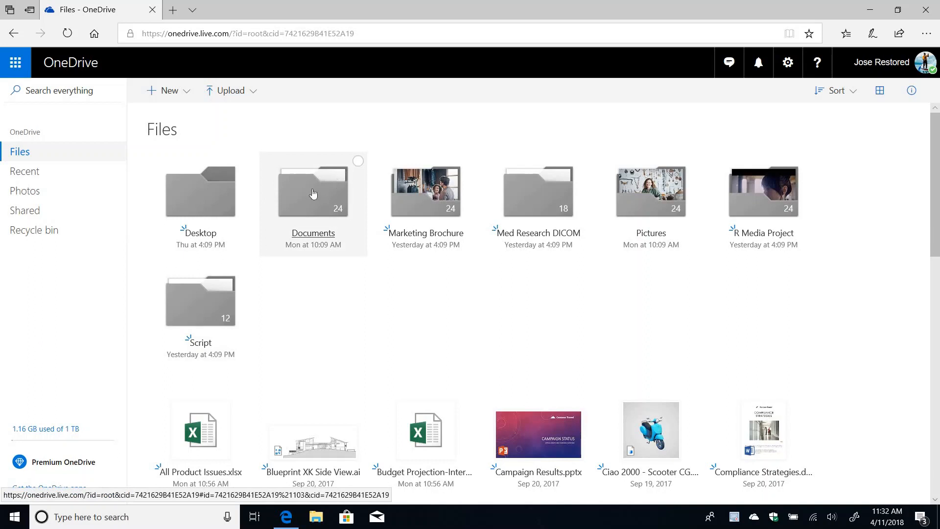
Open the Documents folder, revealing its Word, Excel and PowerPoint files
double_click(312, 191)
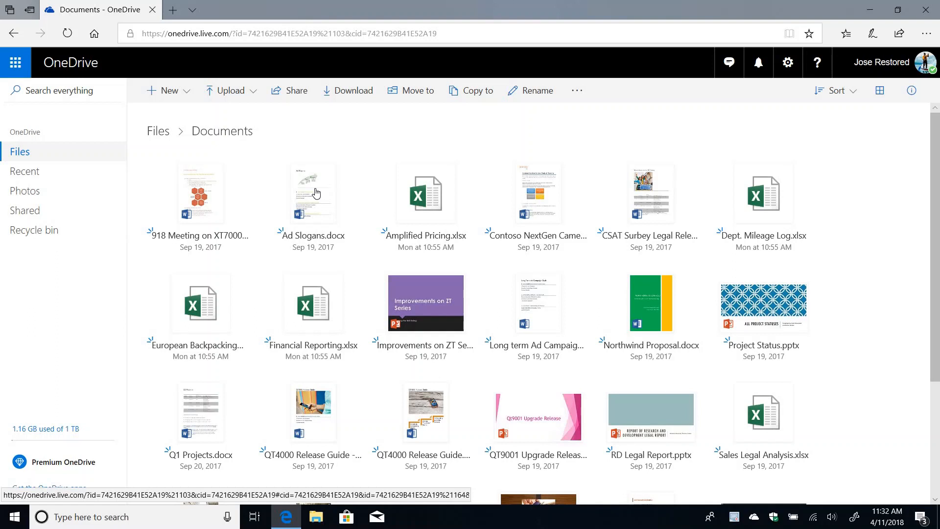
mouse_move(167, 90)
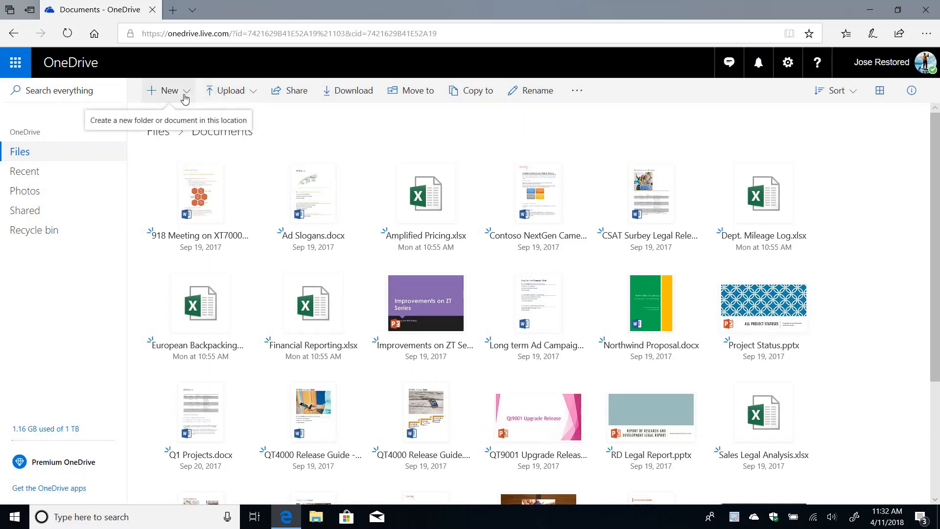
Create a folder named Finance at the top of Documents via New > Folder
click(169, 90)
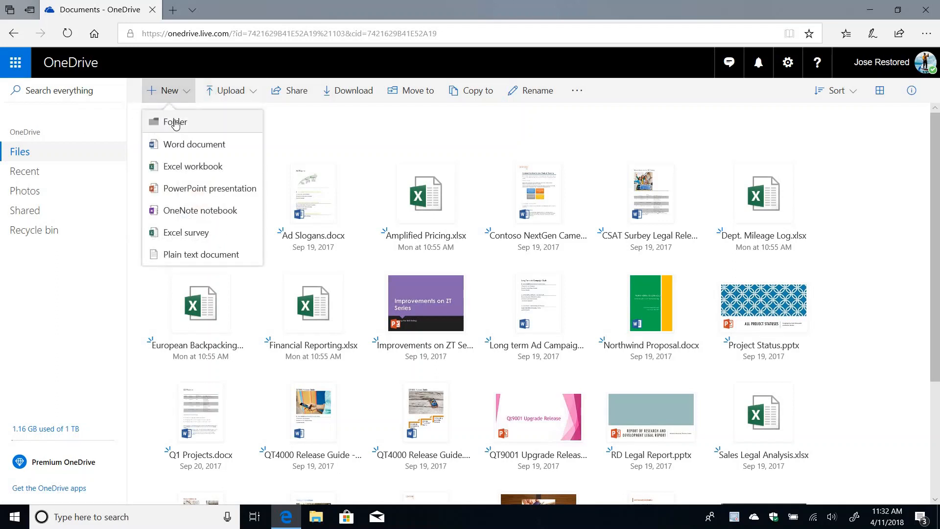
click(176, 121)
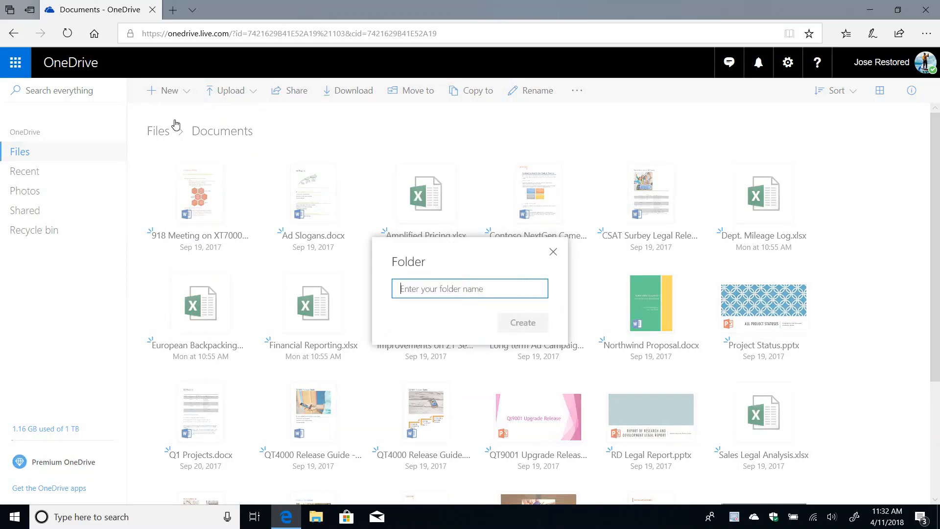
text(Finance)
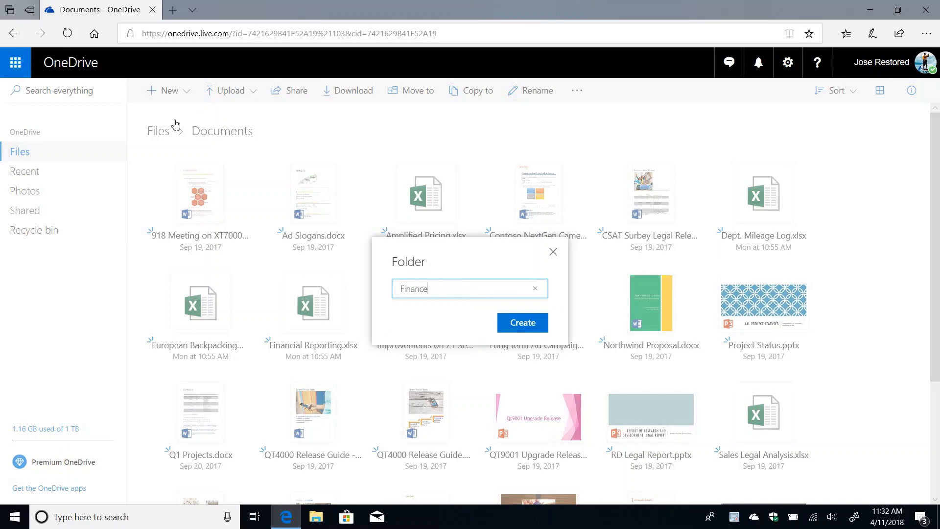
click(553, 251)
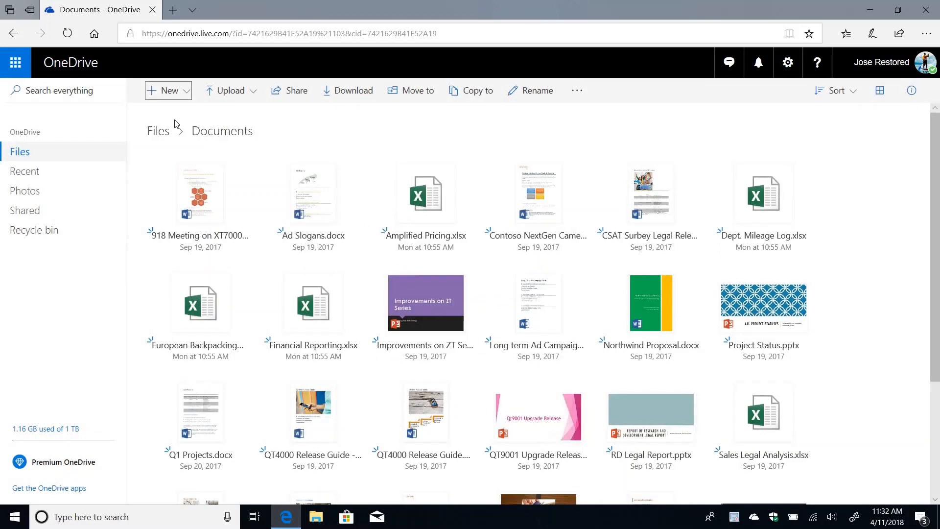
click(168, 91)
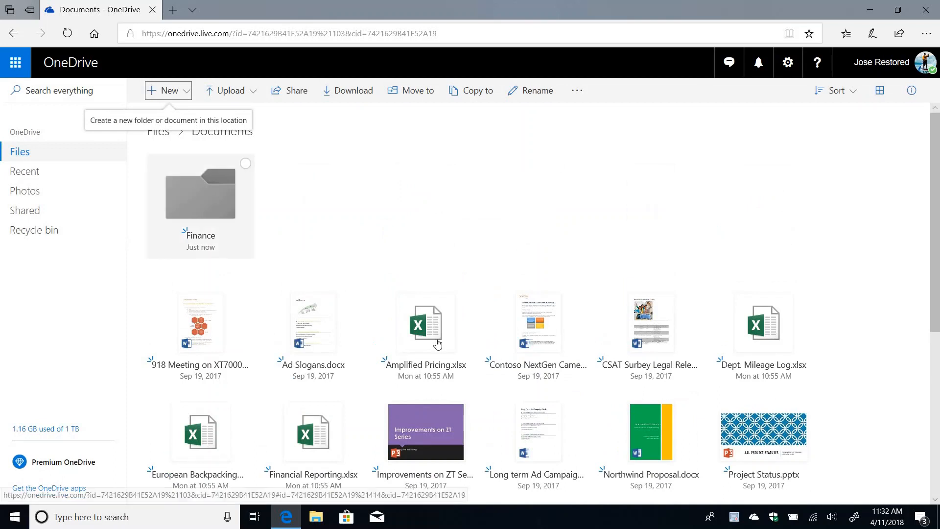
mouse_move(226, 214)
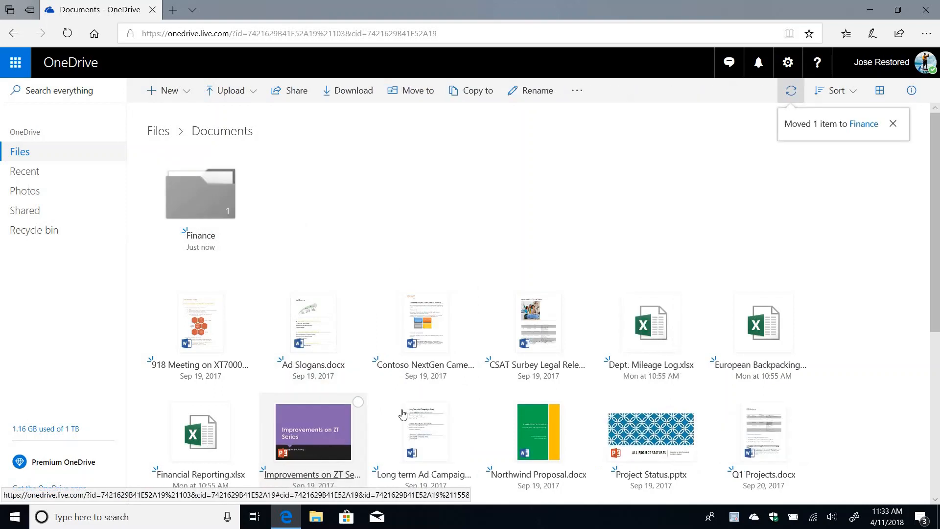
Move the four .xlsx spreadsheets into Finance, leaving the New menu unused
click(651, 322)
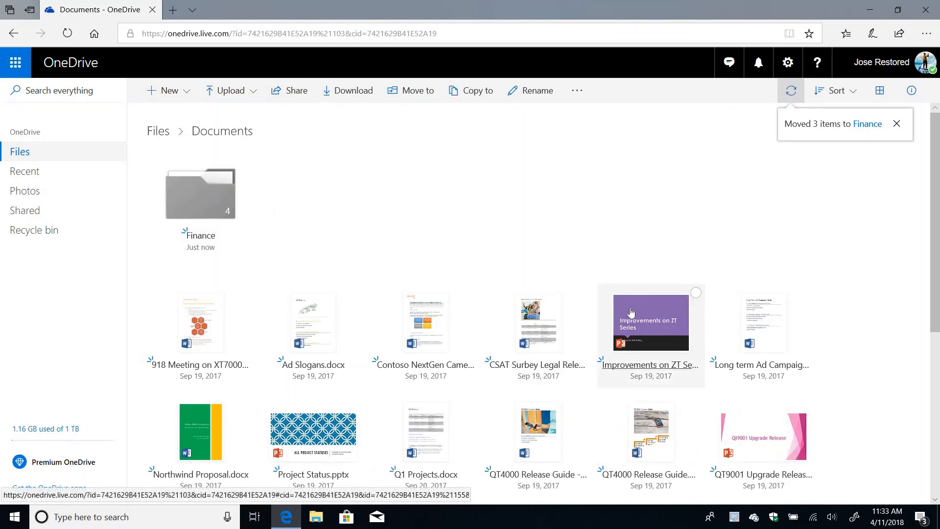
click(168, 90)
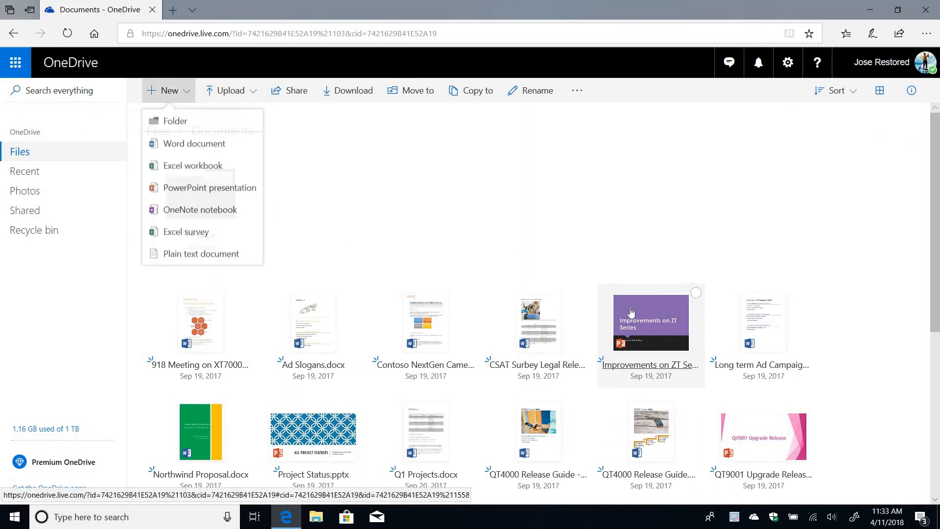
click(175, 121)
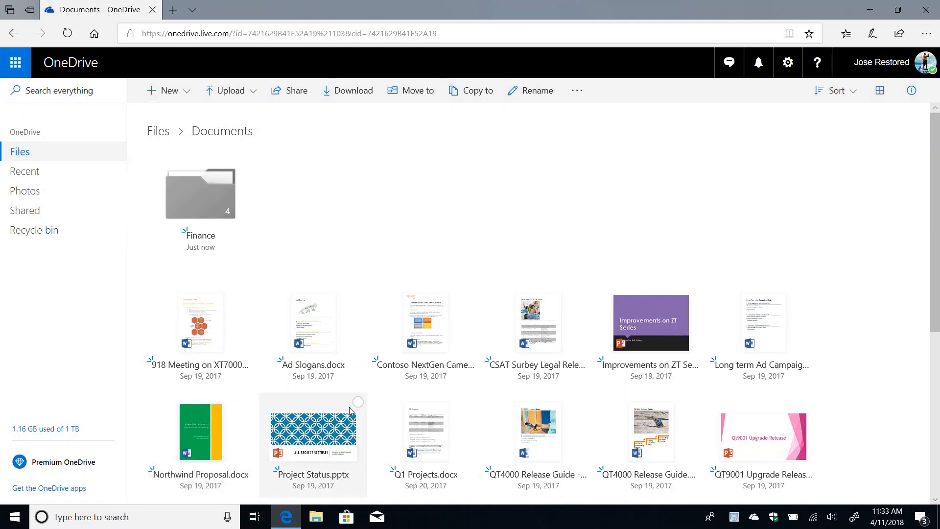
Delete Project Status, Improvements on ZT Series and QT9001 Upgrade Release together
click(359, 402)
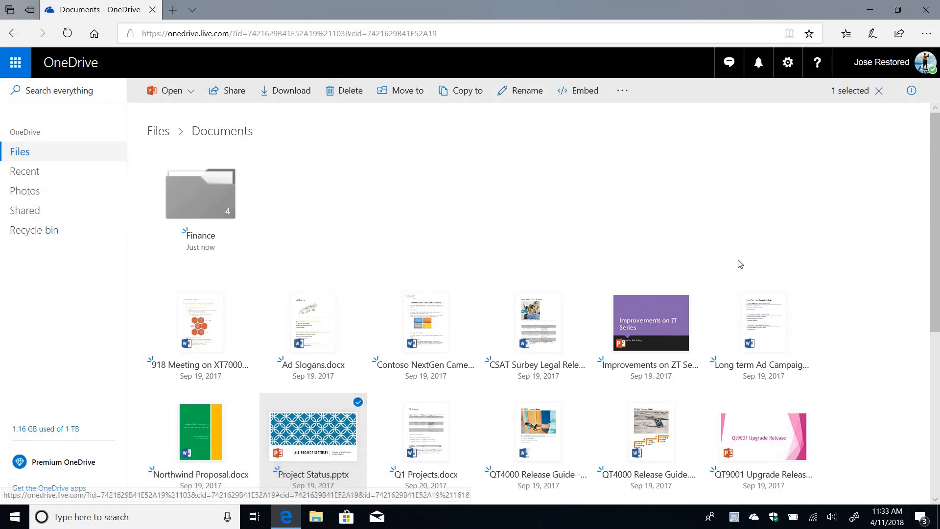
click(650, 322)
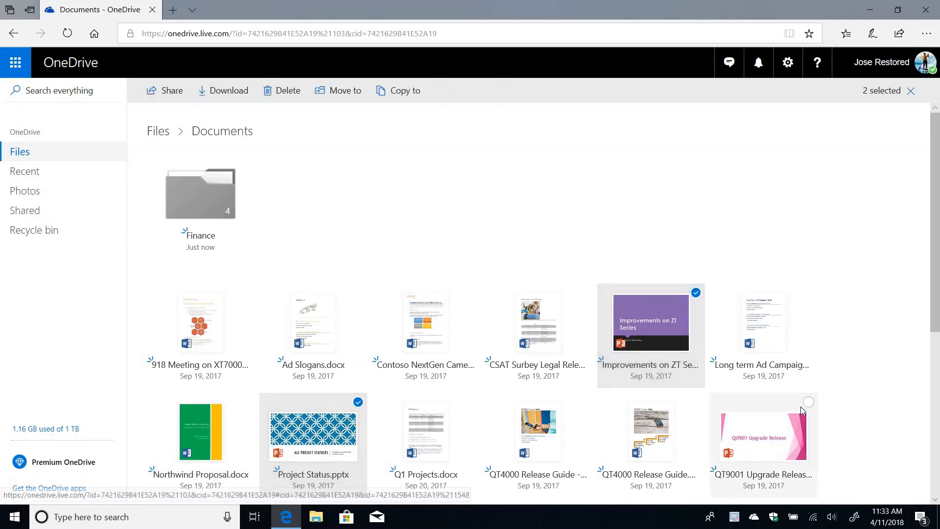
click(808, 401)
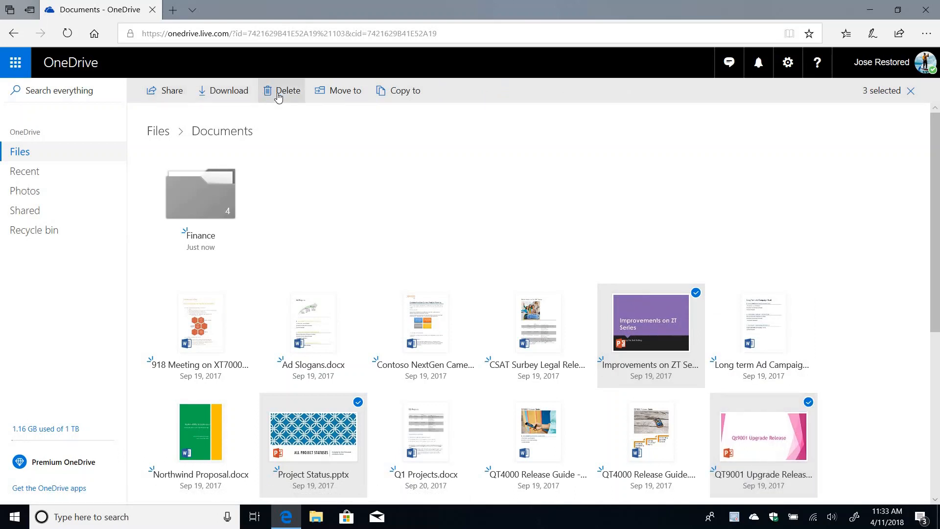
click(281, 91)
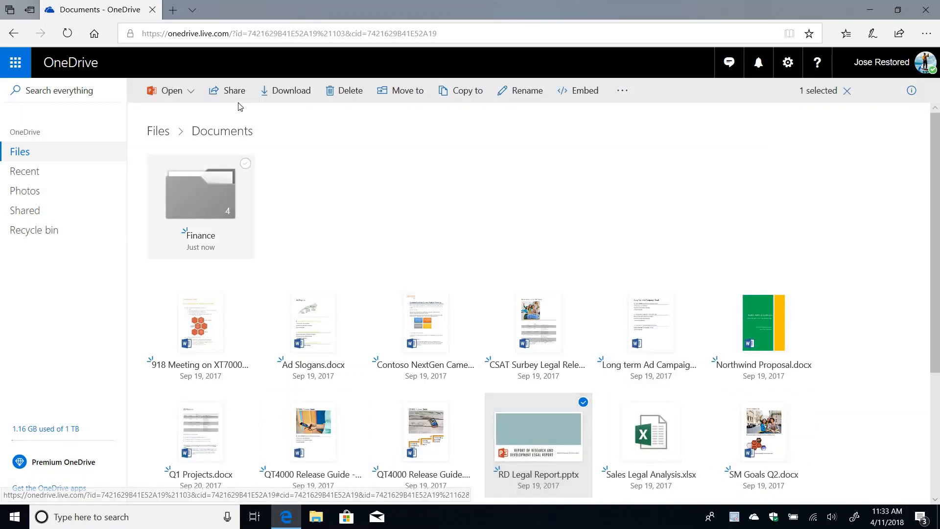
Delete the remaining RD Legal Report presentation from Documents
click(344, 90)
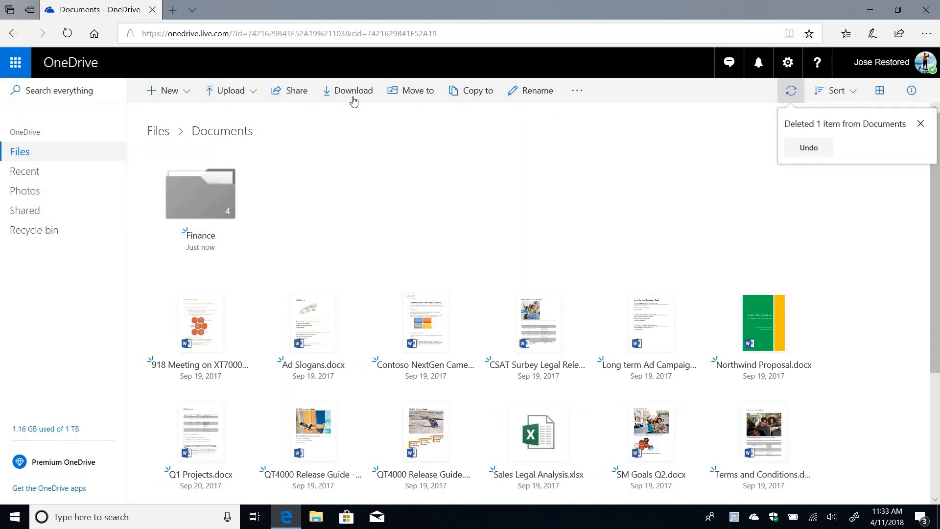
click(921, 124)
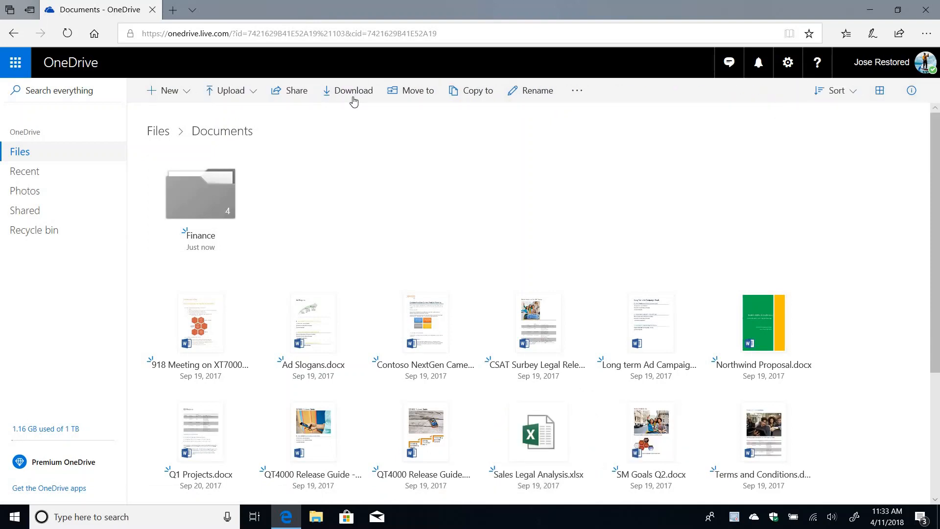
mouse_move(170, 90)
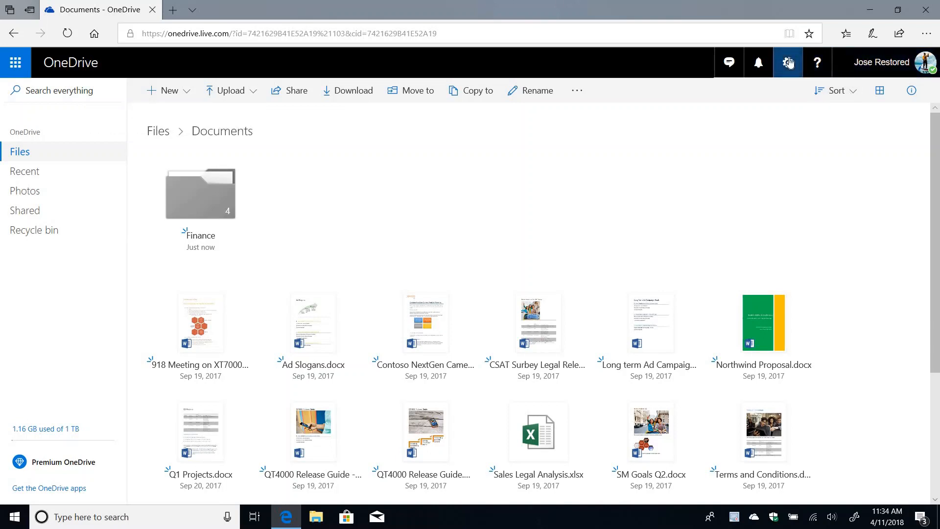
Reach the Manage Storage options page through the settings gear
click(787, 63)
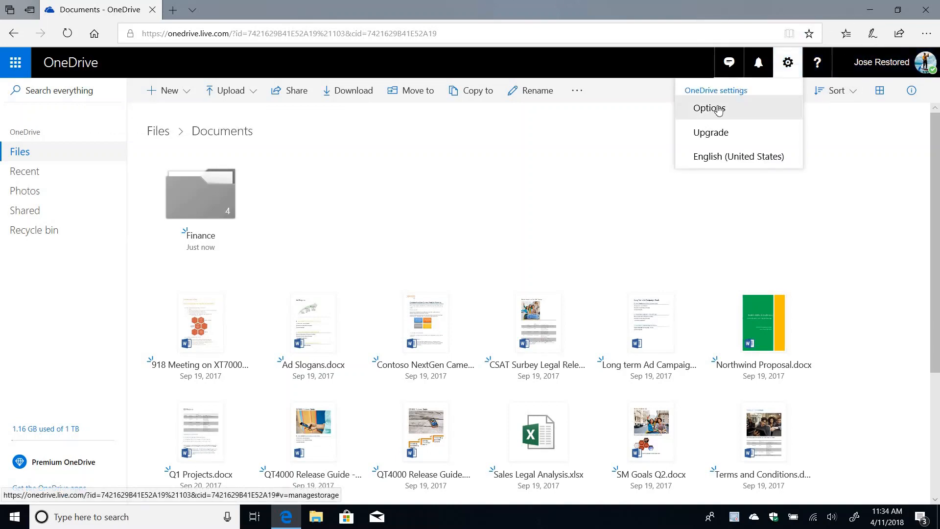
click(709, 108)
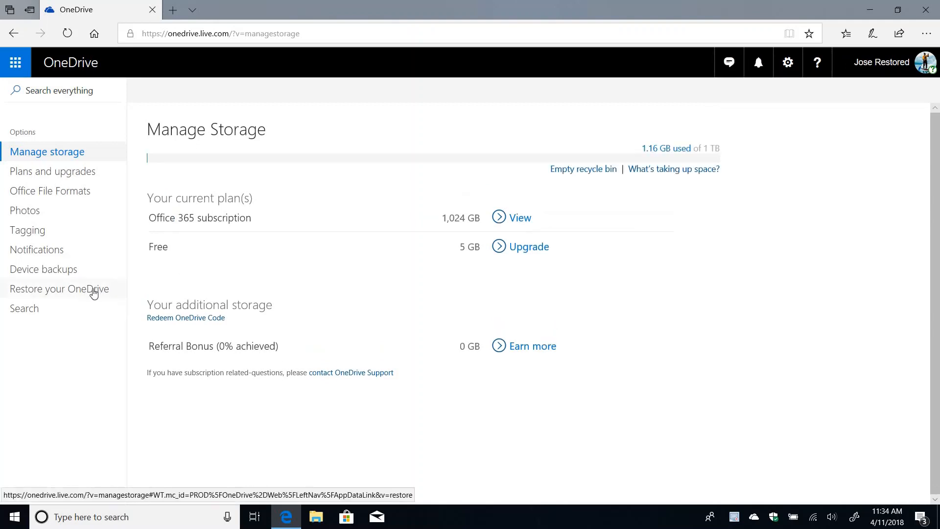
Show the Restore your OneDrive page set to Custom date and time with today's changes
click(59, 288)
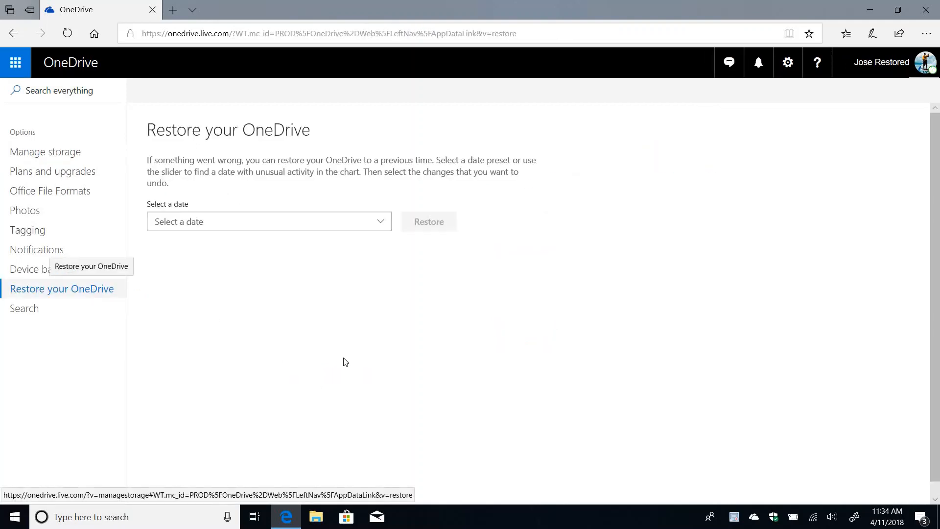
mouse_move(399, 334)
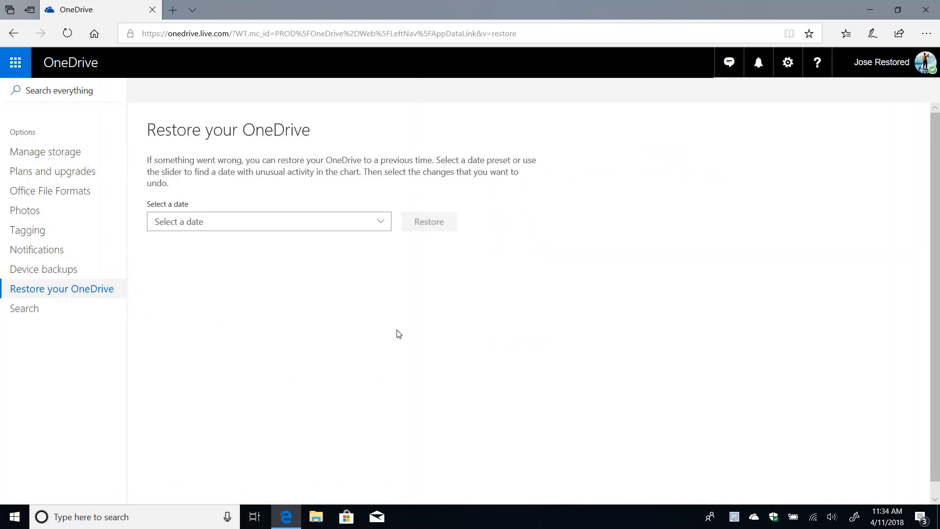
mouse_move(390, 233)
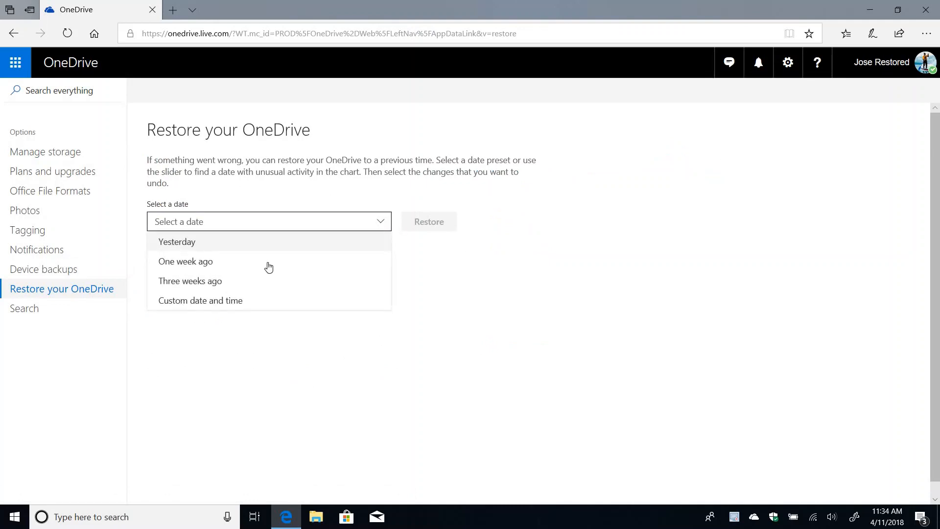
mouse_move(200, 300)
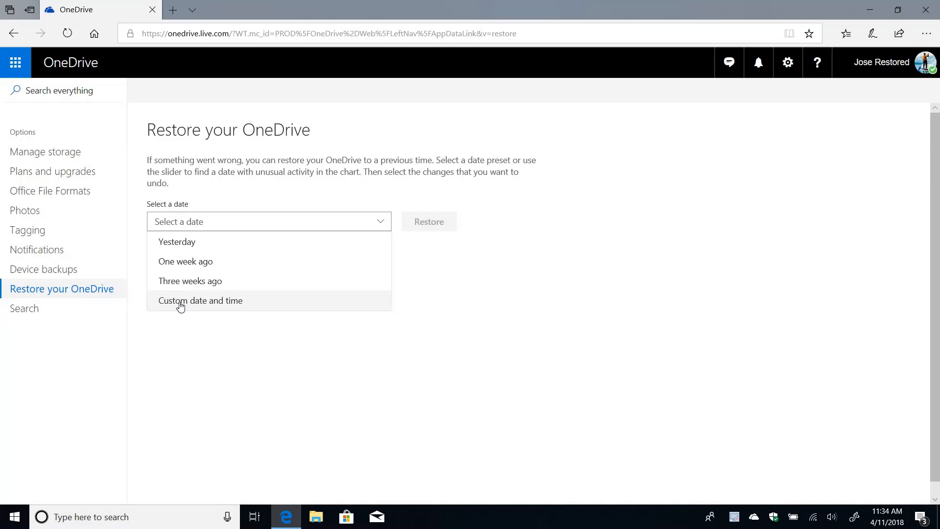
click(200, 301)
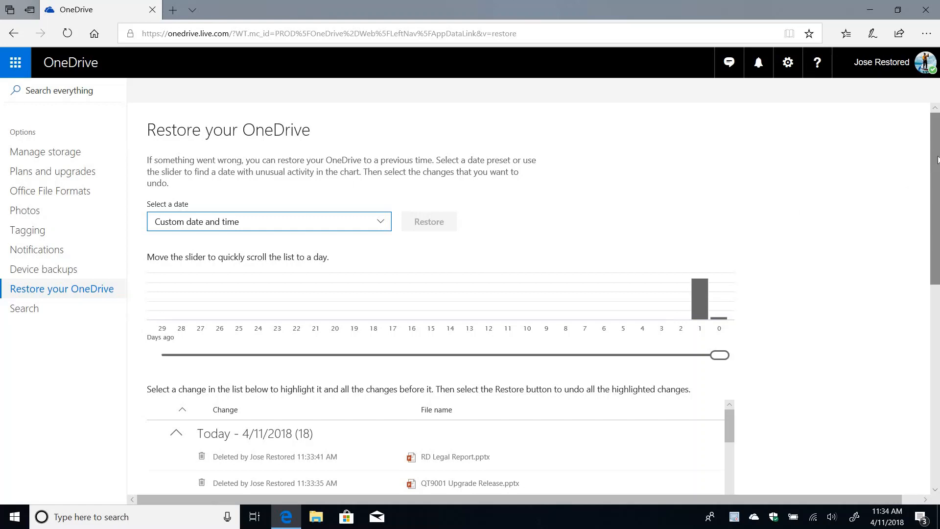
Select the 'Added … Finance' change, marking all nine changes after 11:32:51 AM
scroll(down, 3)
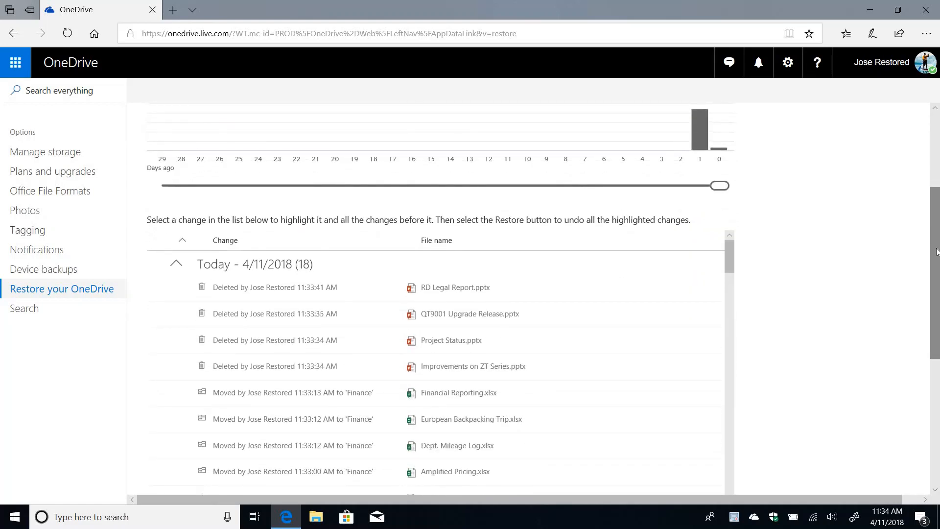
scroll(down, 3)
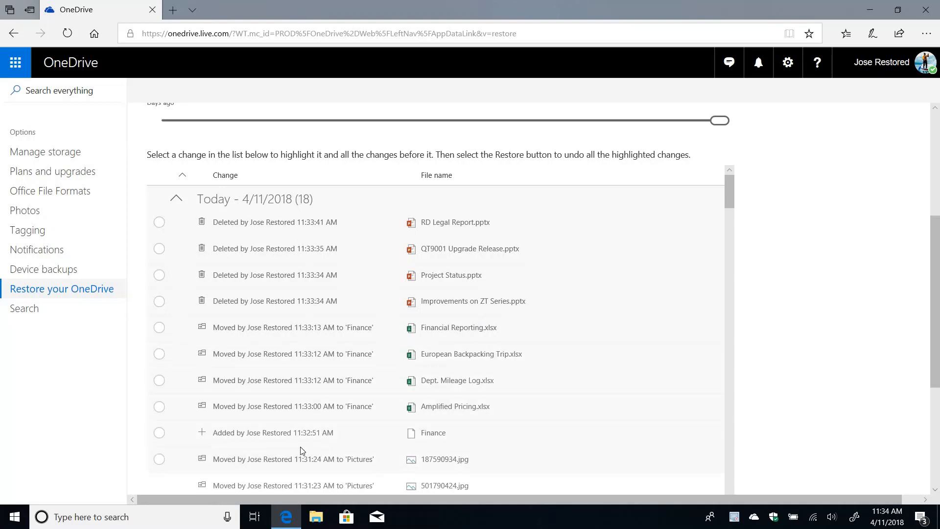
mouse_move(454, 437)
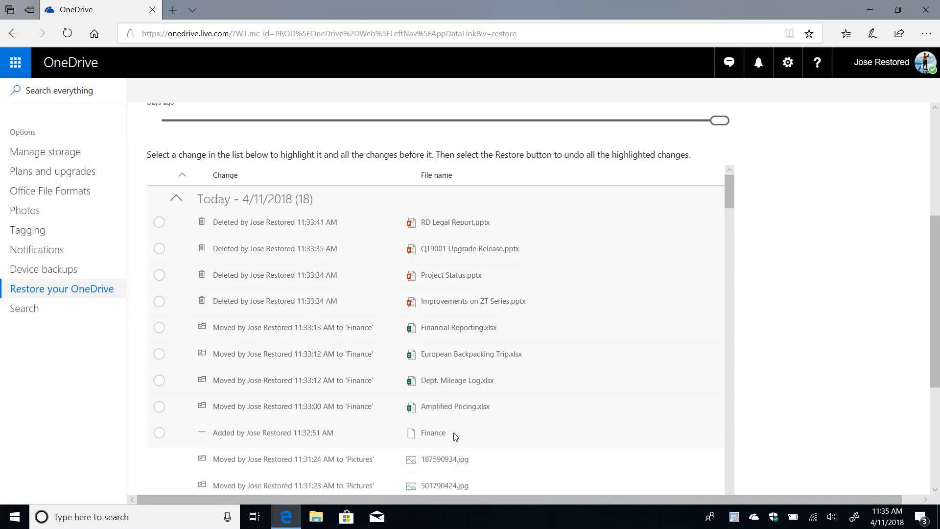
mouse_move(453, 396)
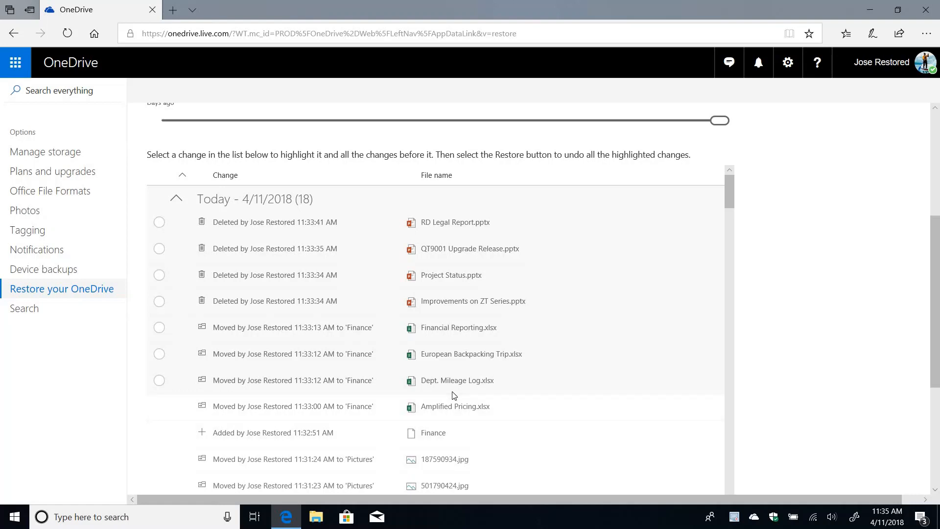
mouse_move(570, 345)
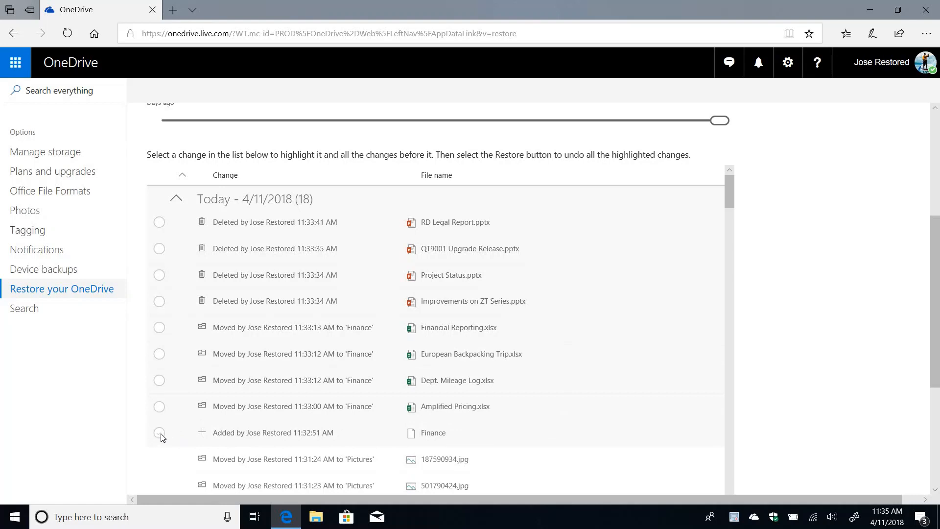
click(160, 432)
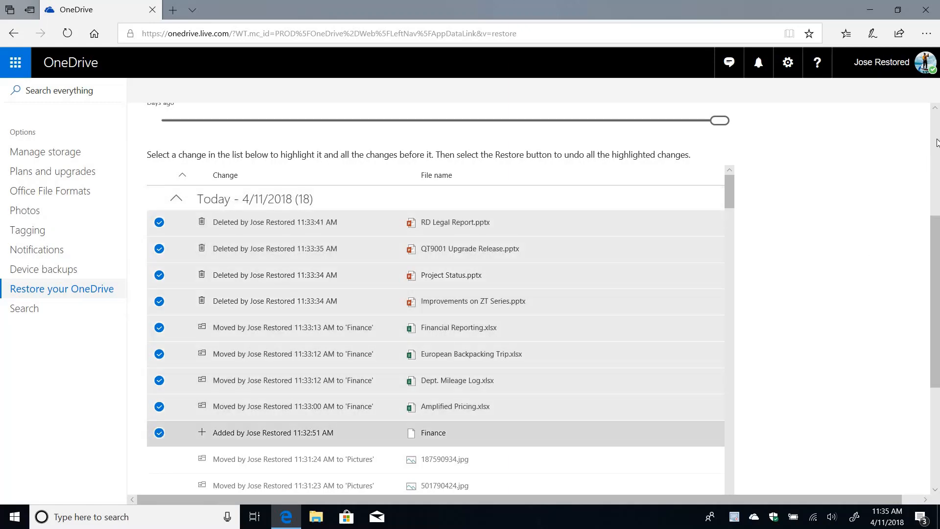
scroll(up, 3)
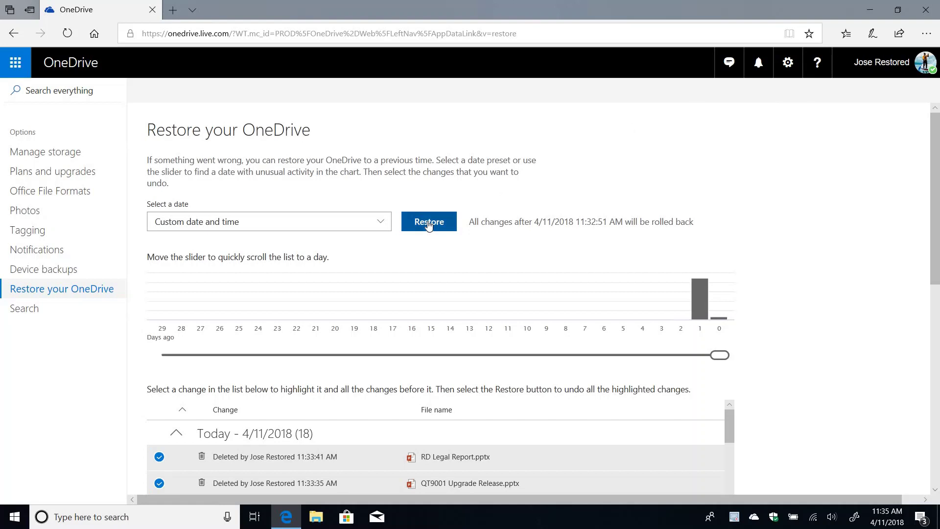
Restore OneDrive and confirm, rolling back everything after 11:32:51 AM to 100% complete
click(429, 221)
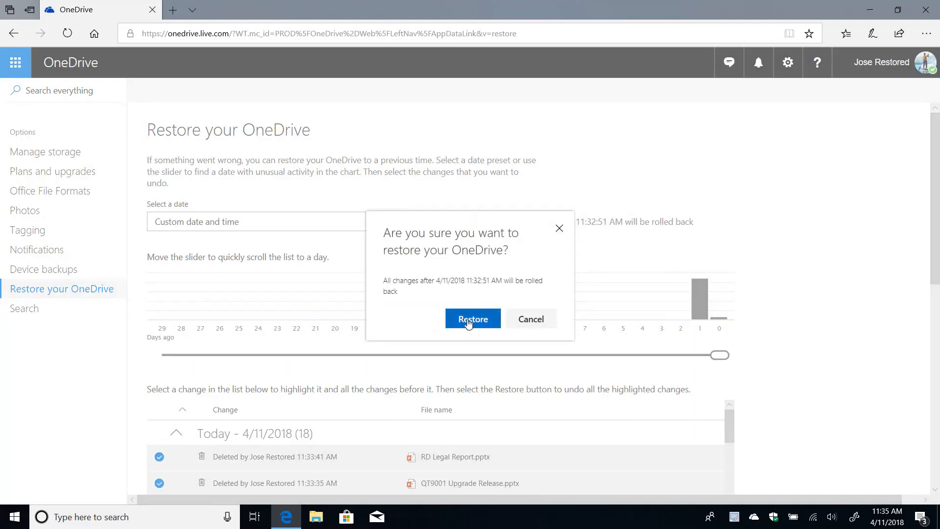
click(472, 319)
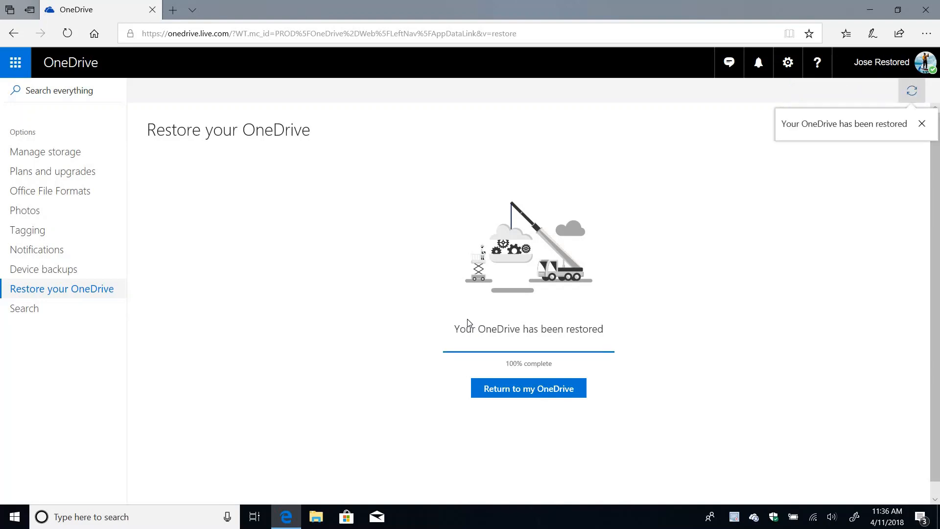
mouse_move(458, 208)
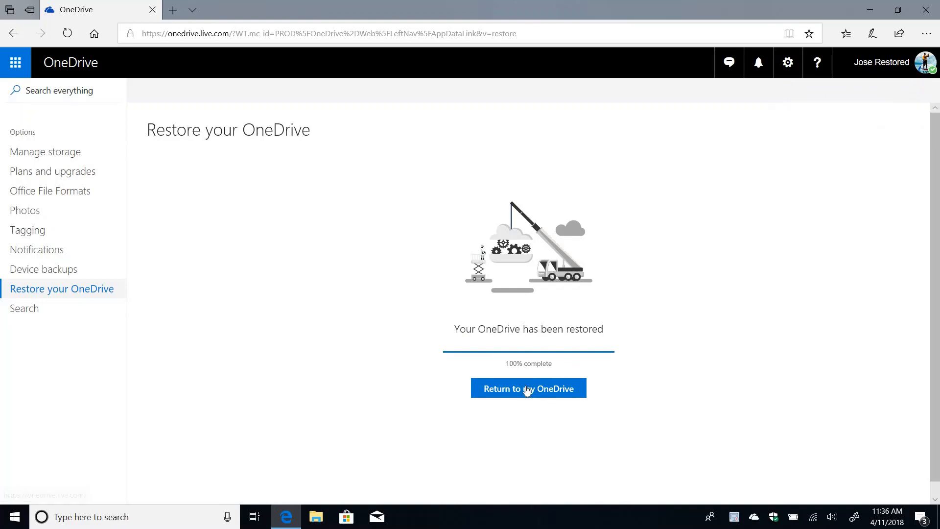
Return to Documents showing the restored Excel files, then reopen Manage Storage options
click(528, 388)
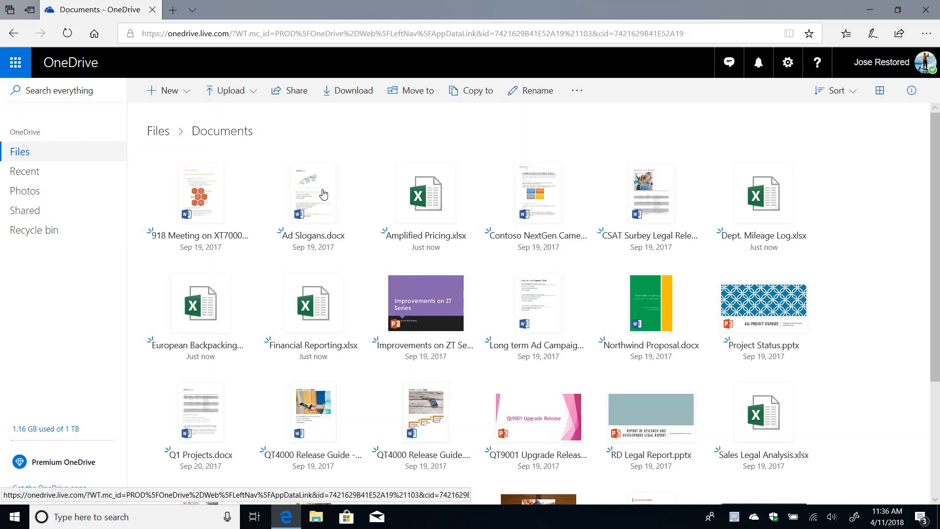
mouse_move(703, 62)
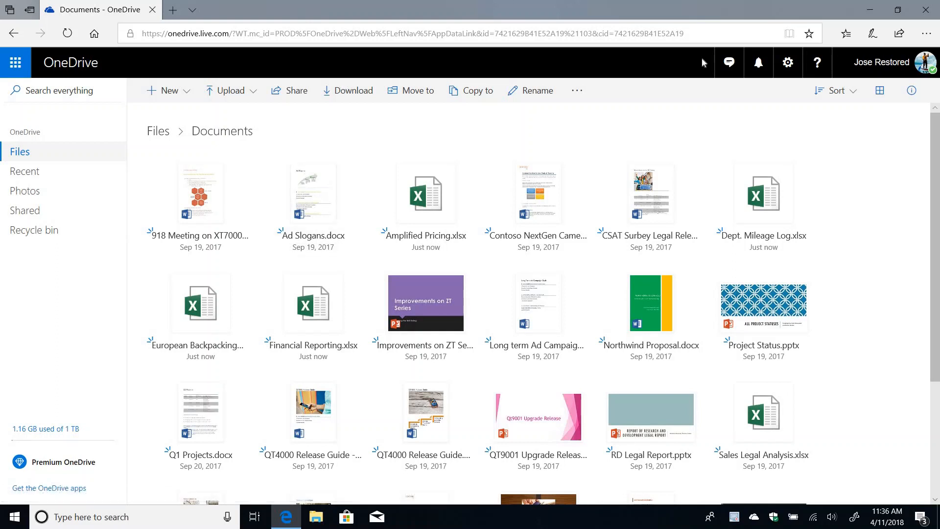
click(788, 63)
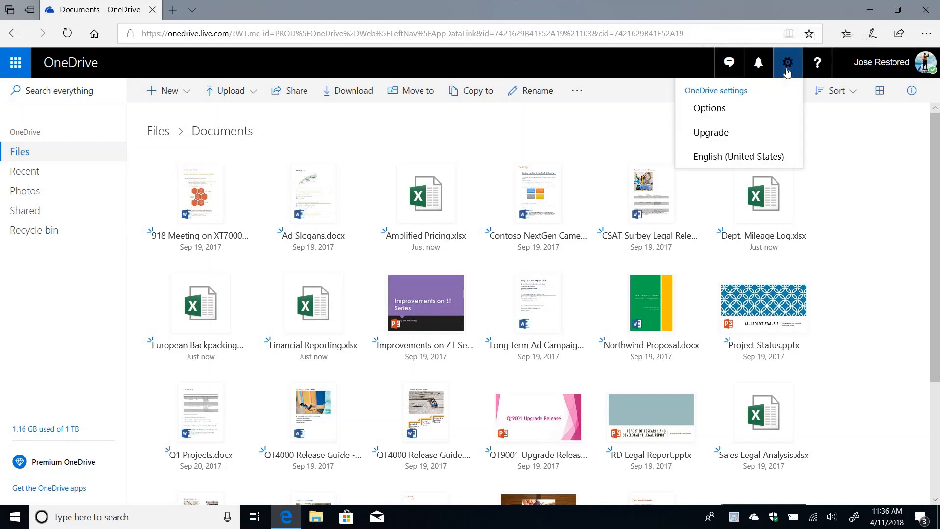
mouse_move(710, 108)
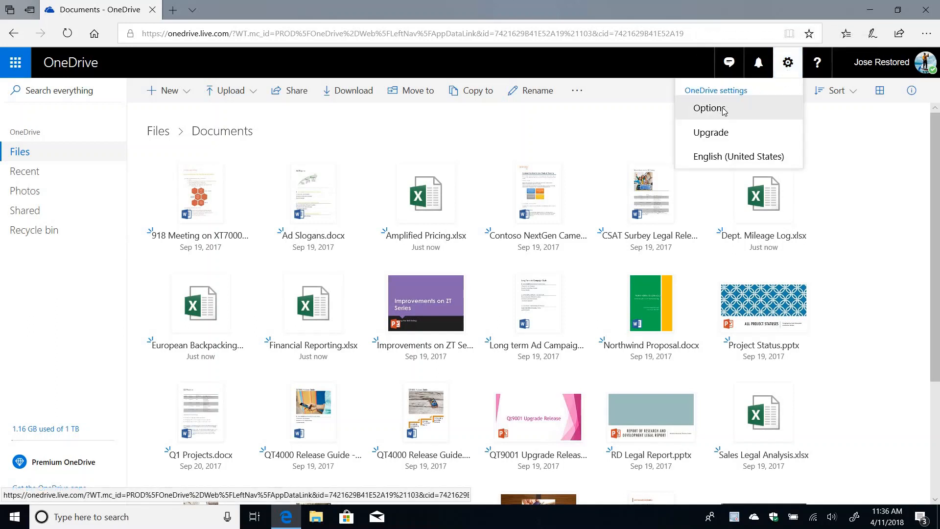
click(711, 108)
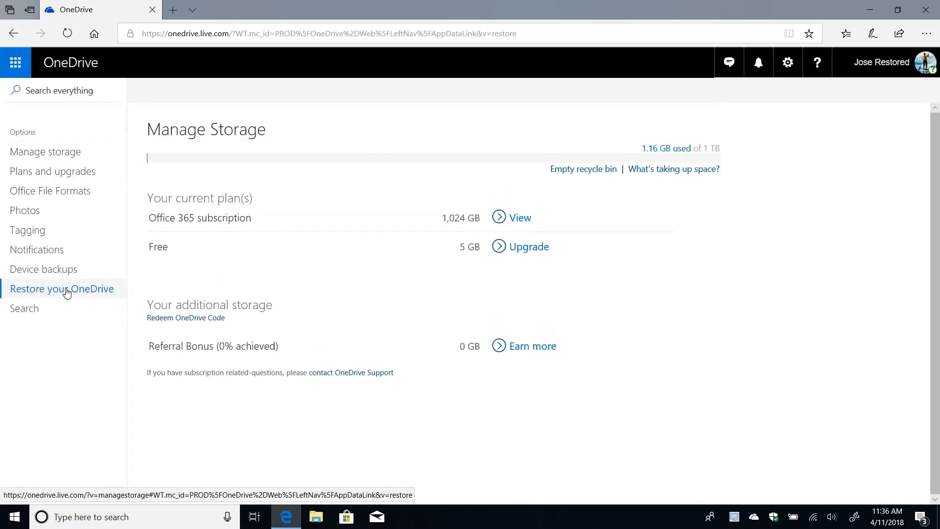
Show the Restore your OneDrive page again with the date set to Custom date and time
click(62, 288)
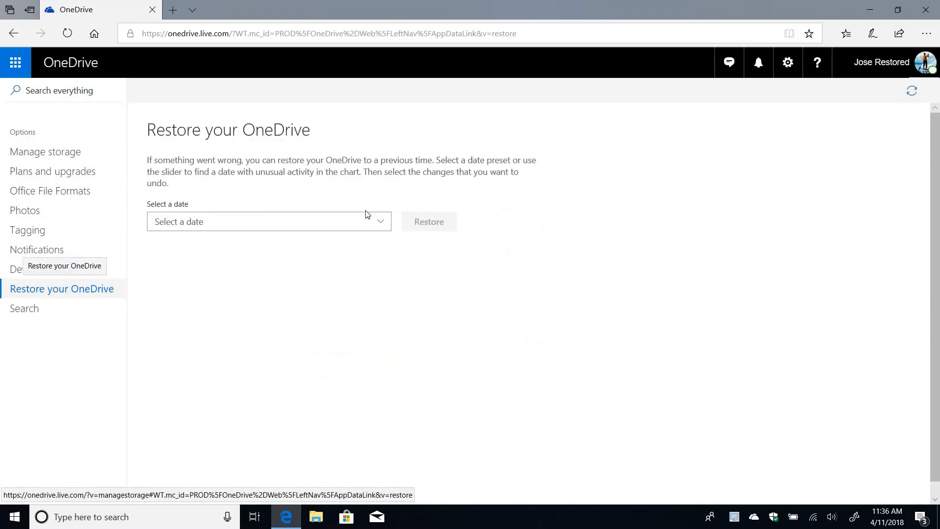
click(268, 221)
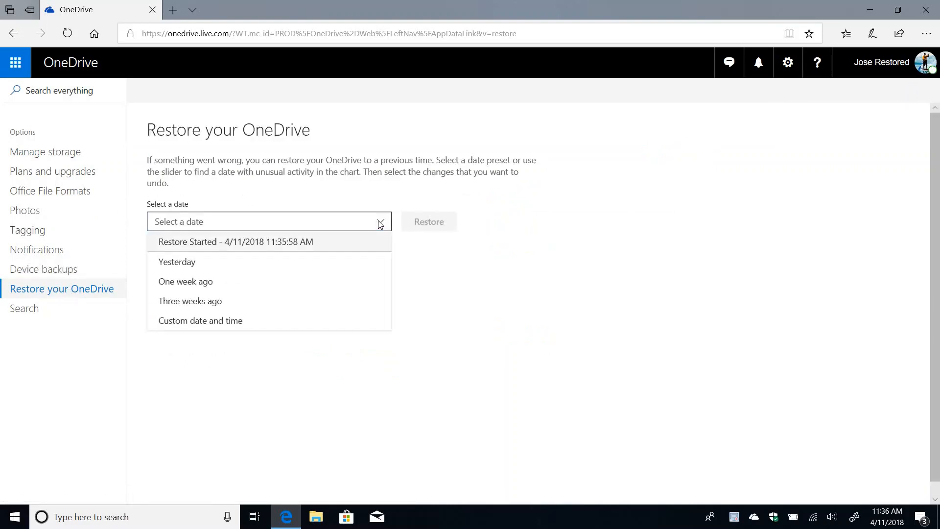
mouse_move(200, 321)
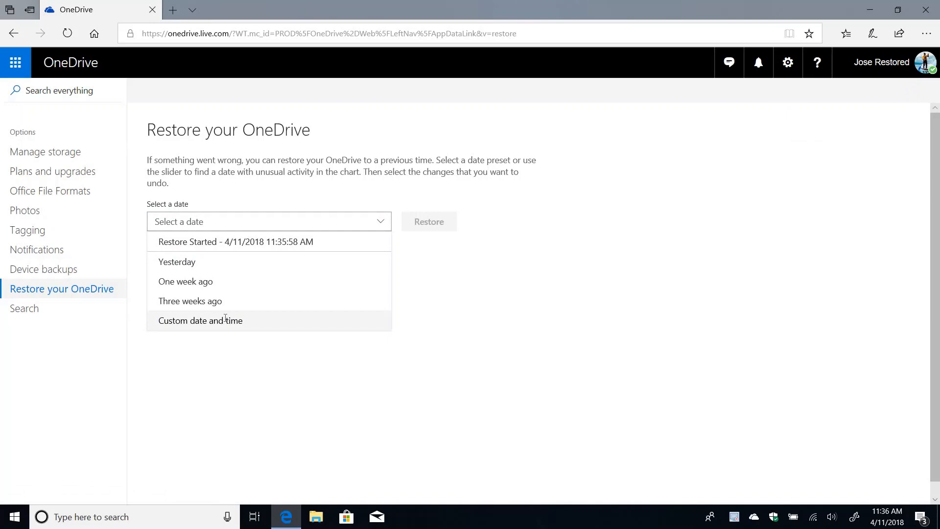
click(200, 320)
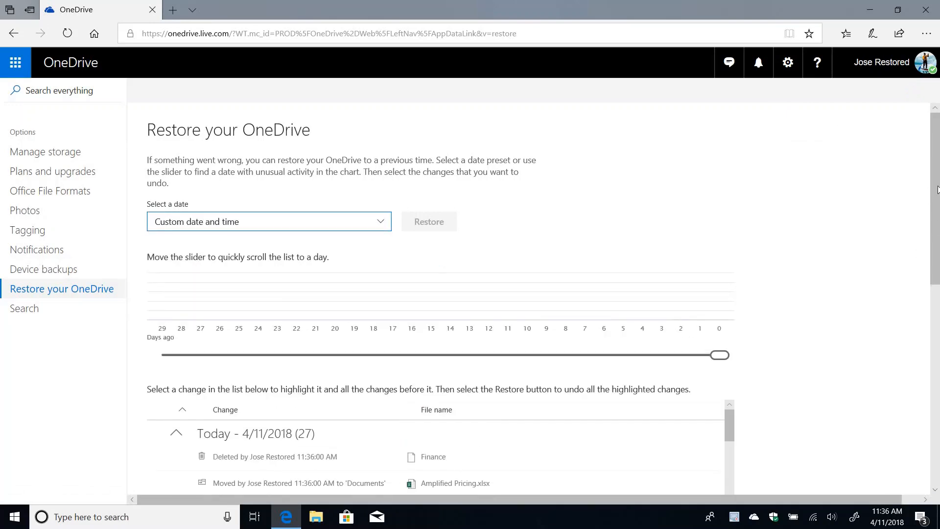
Select the last 'Restored from the Recycle Bin' row, checking the nine restore-made changes
scroll(down, 3)
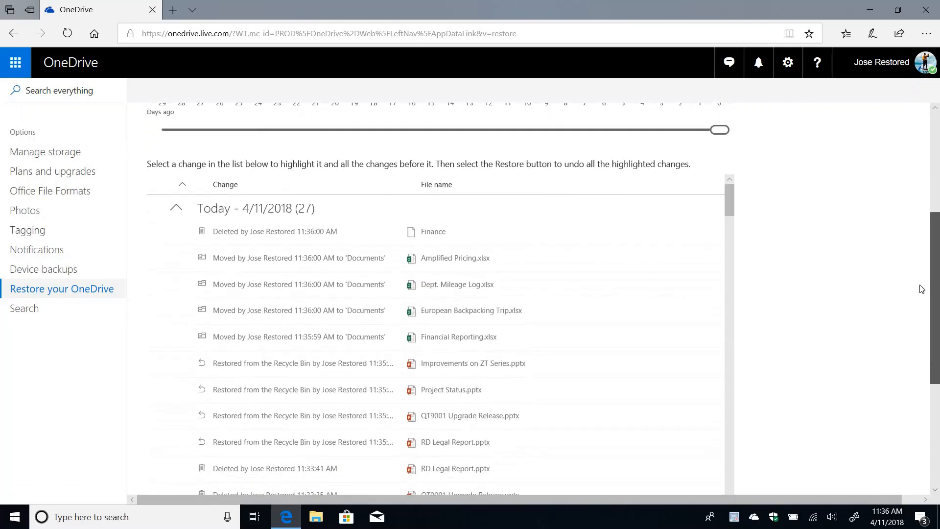
scroll(up, 3)
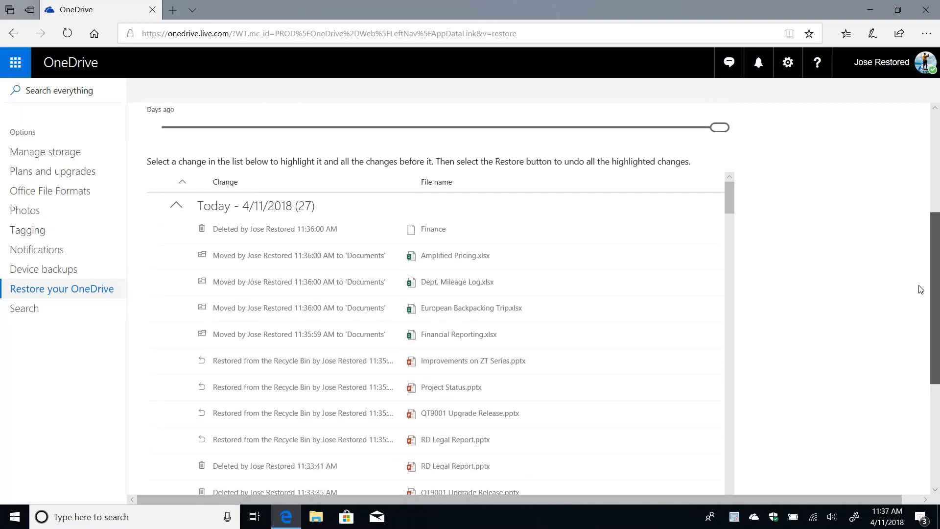
scroll(up, 3)
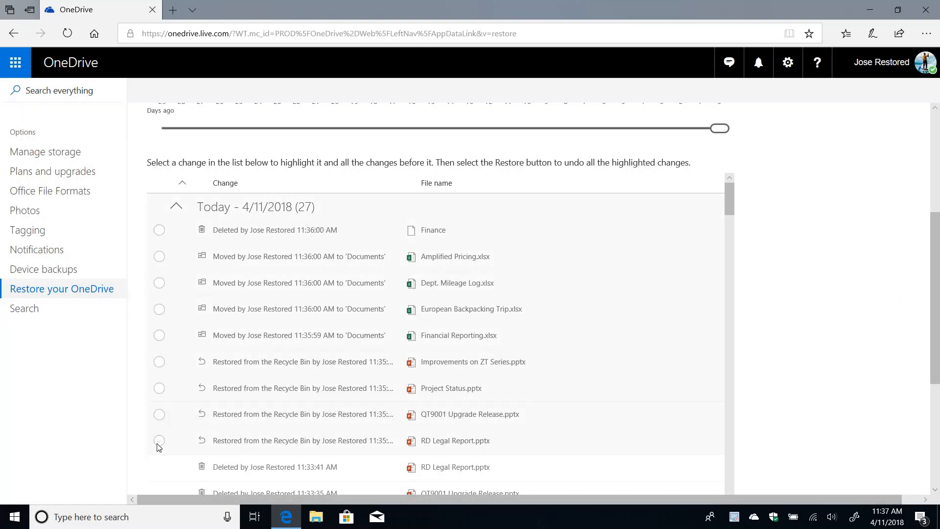
click(160, 440)
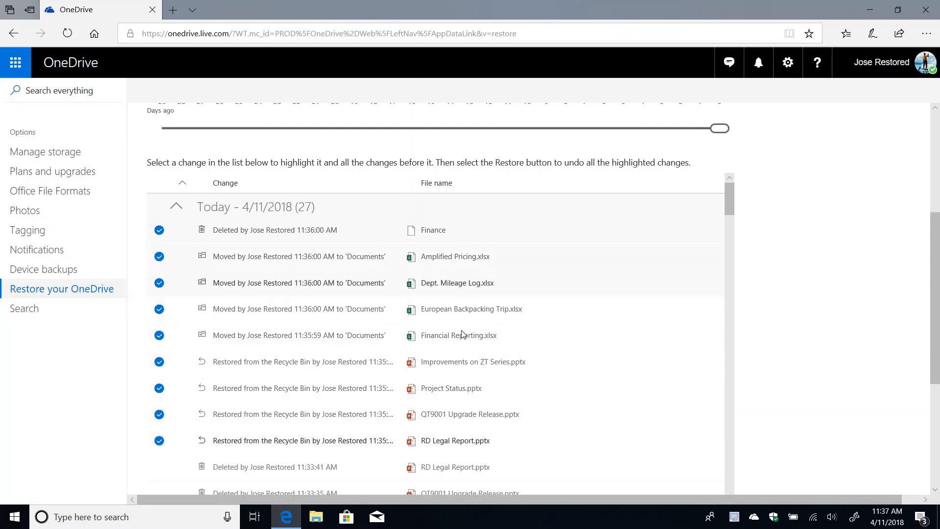
mouse_move(514, 264)
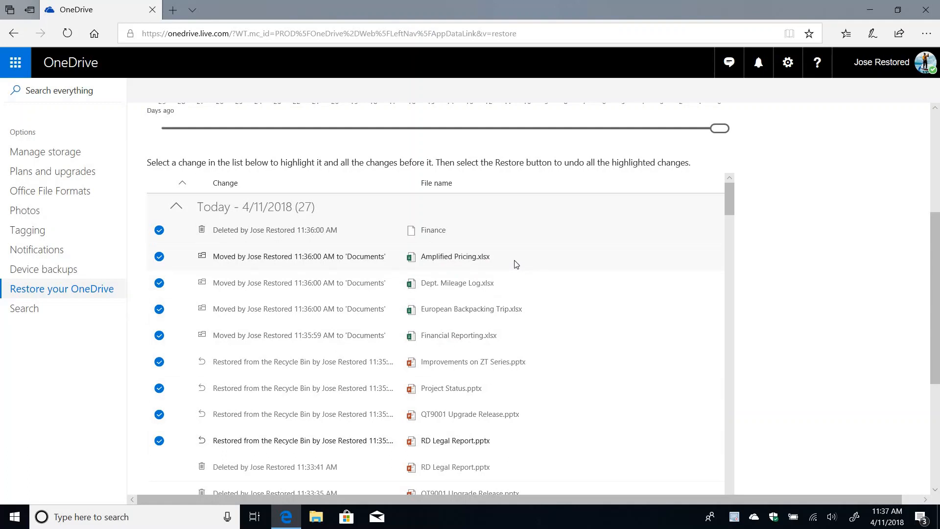
mouse_move(329, 237)
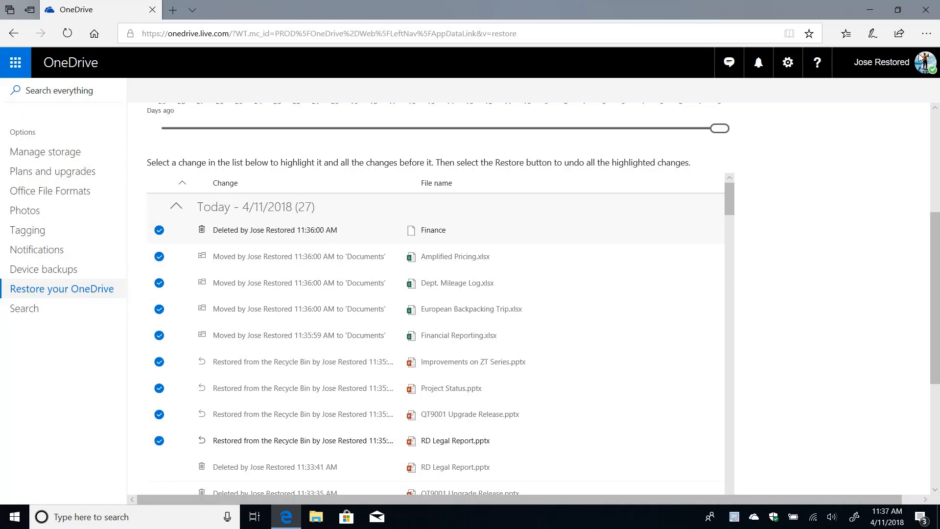
Choose 'Restore Started - 4/11/2018 11:35:58 AM' as the restore point, keeping the nine changes checked
scroll(up, 3)
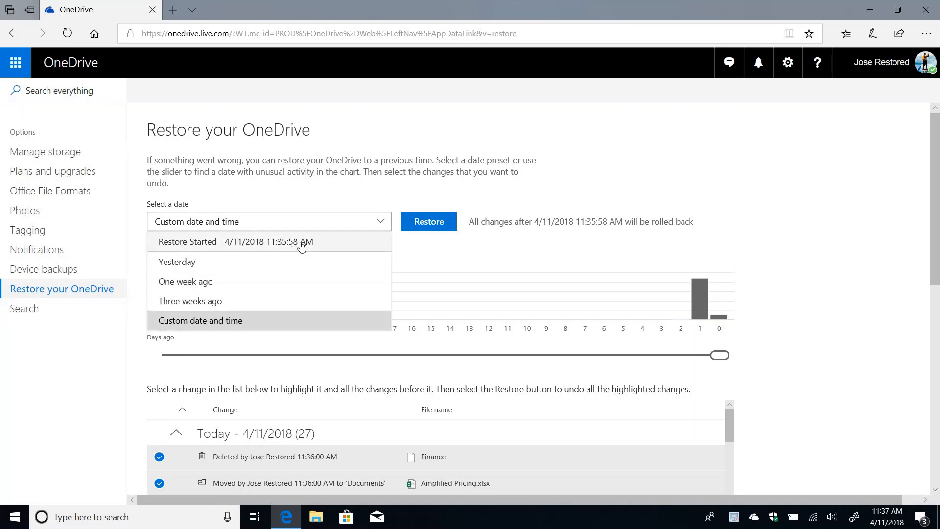
click(233, 242)
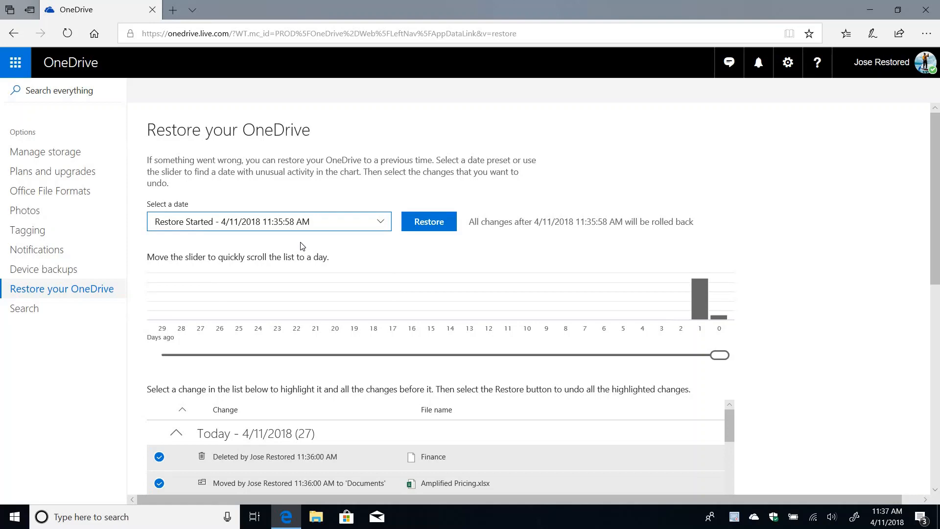
scroll(down, 3)
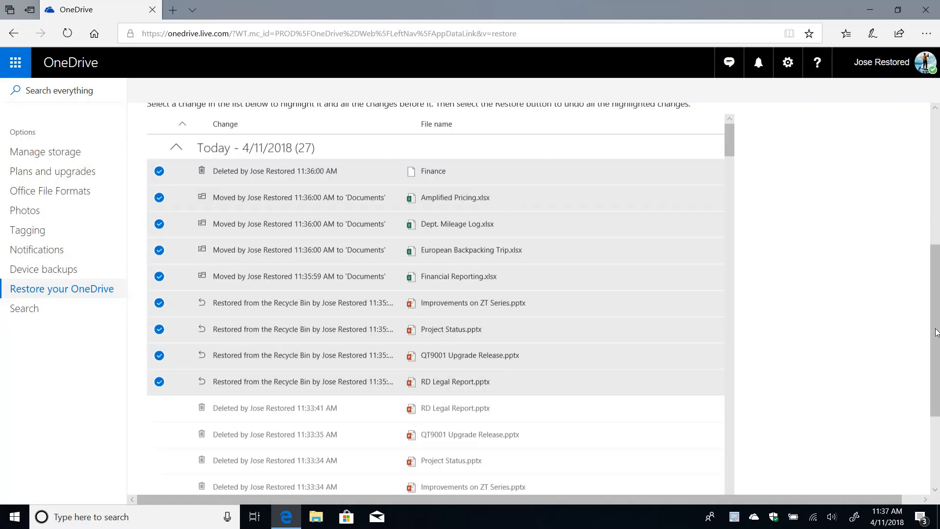
scroll(down, 3)
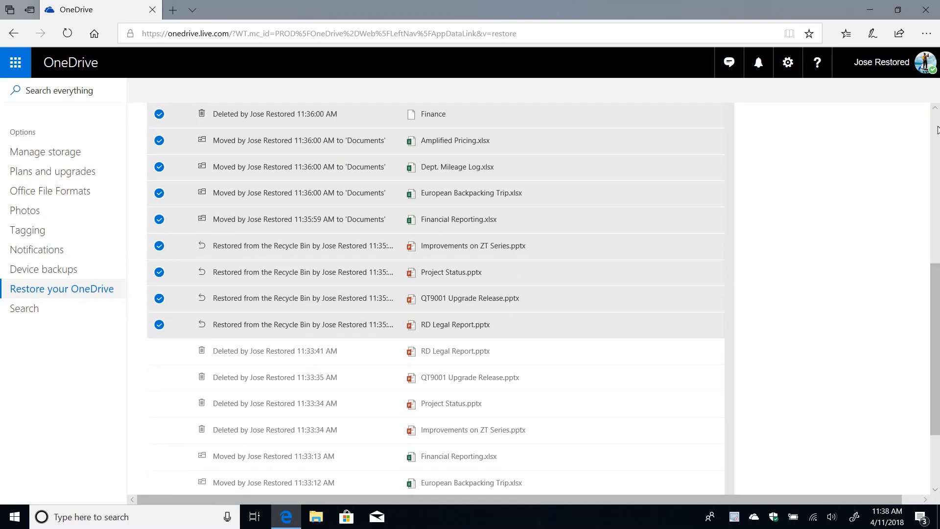
scroll(up, 3)
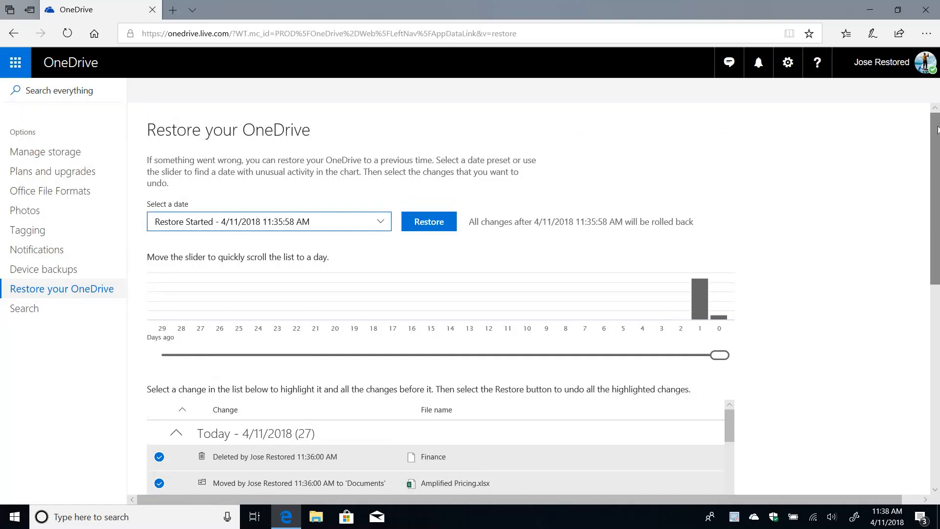